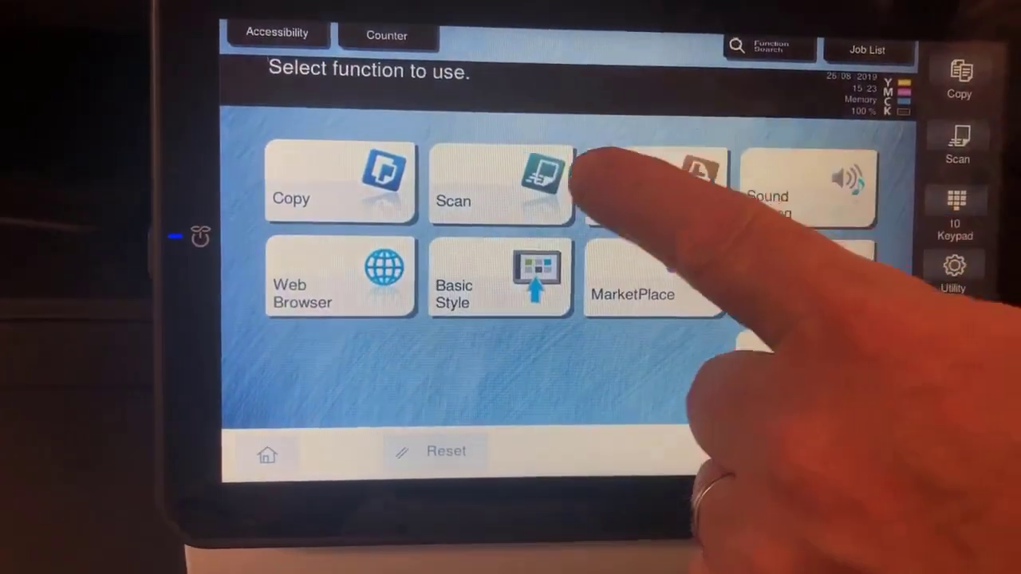
Step: Start a scan job from the home screen to reach its Original Setting options
left_click(501, 184)
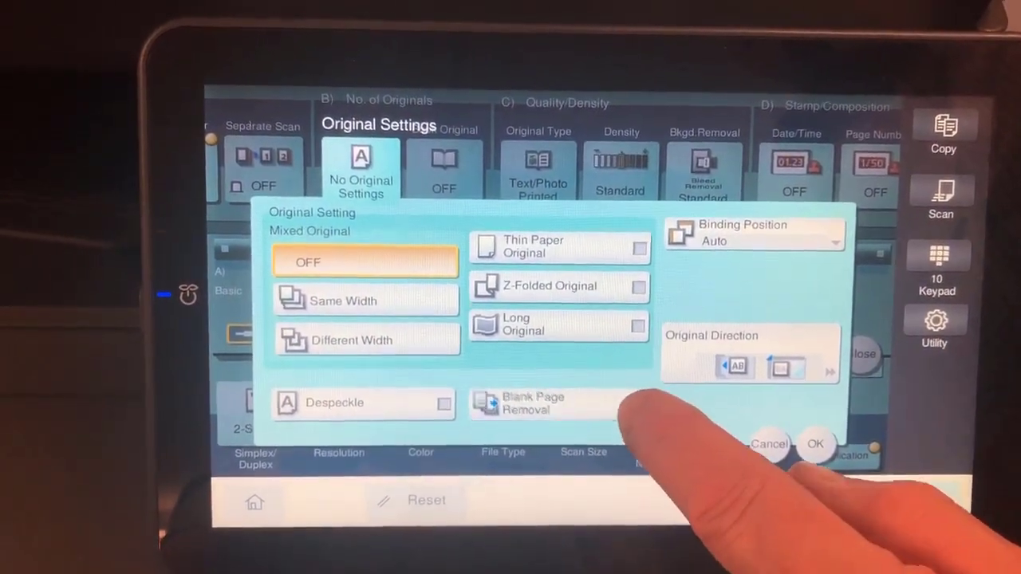
Step: Turn on Blank Page Removal for the 2-sided scan originals
left_click(814, 444)
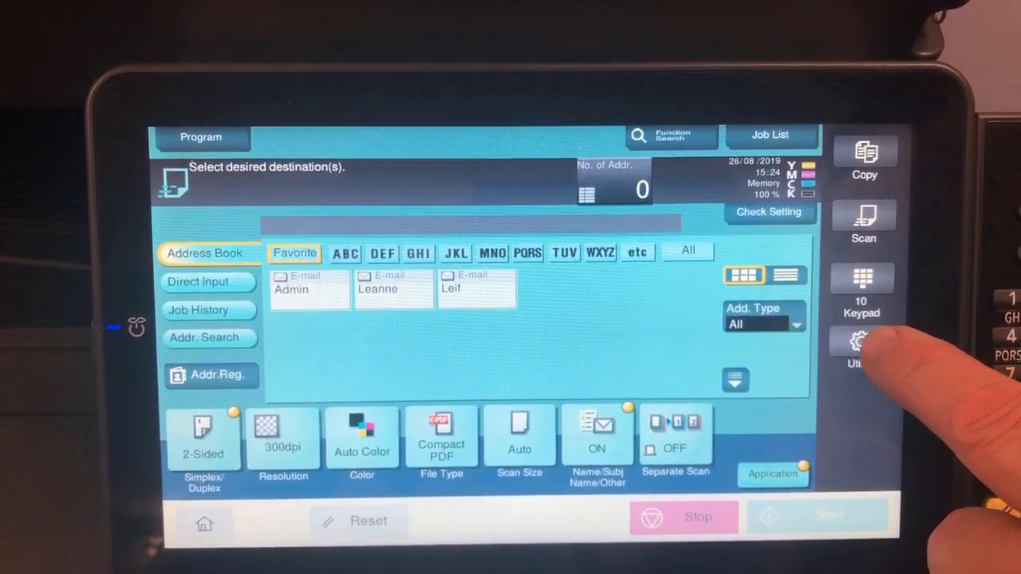
Step: Open the Utility menu's settings home list with Function Search
left_click(860, 351)
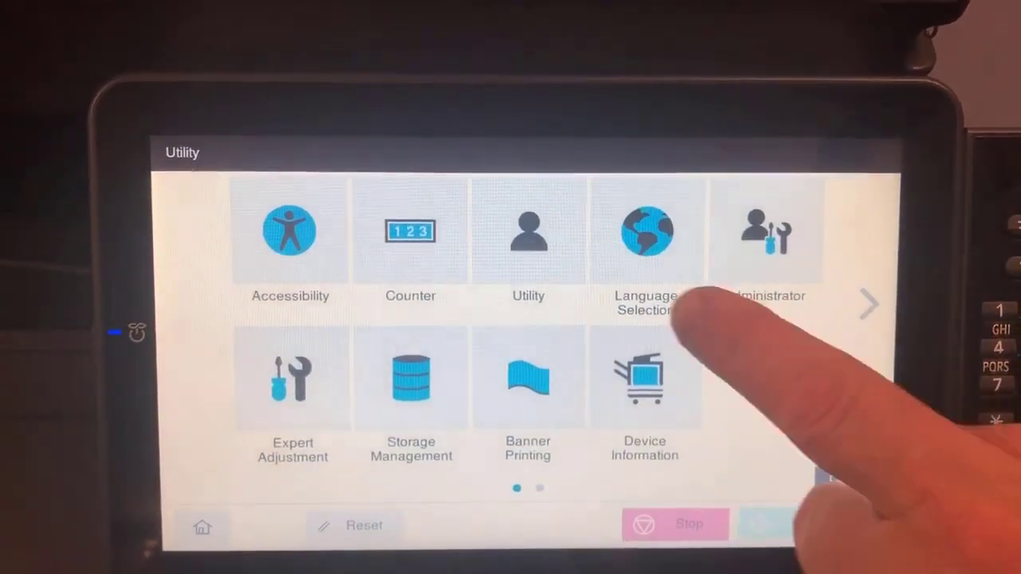
left_click(528, 231)
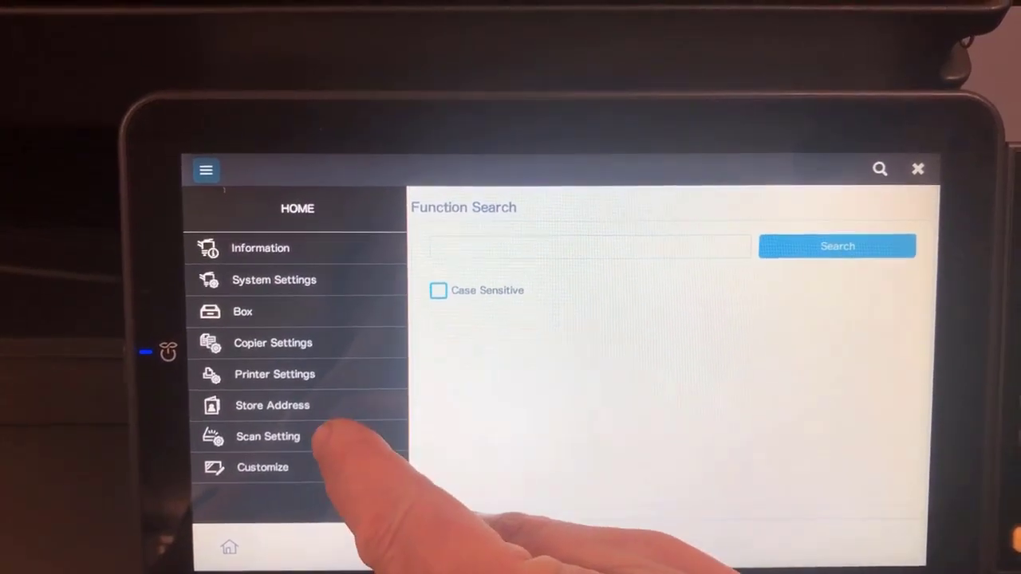
Step: Register the 2-sided, blank-page-removal settings as Scan Setting defaults and exit Utility
left_click(268, 436)
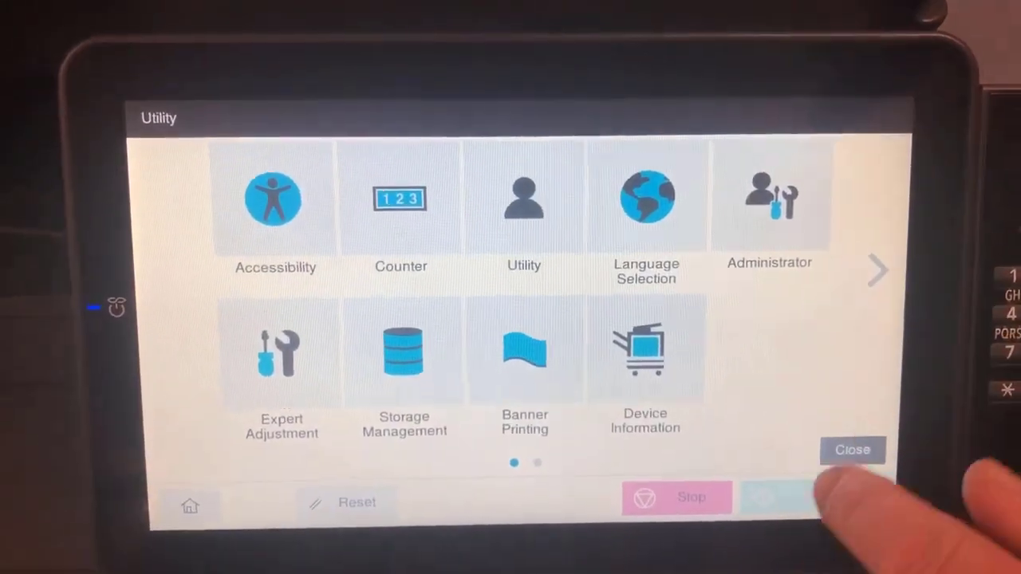
left_click(852, 449)
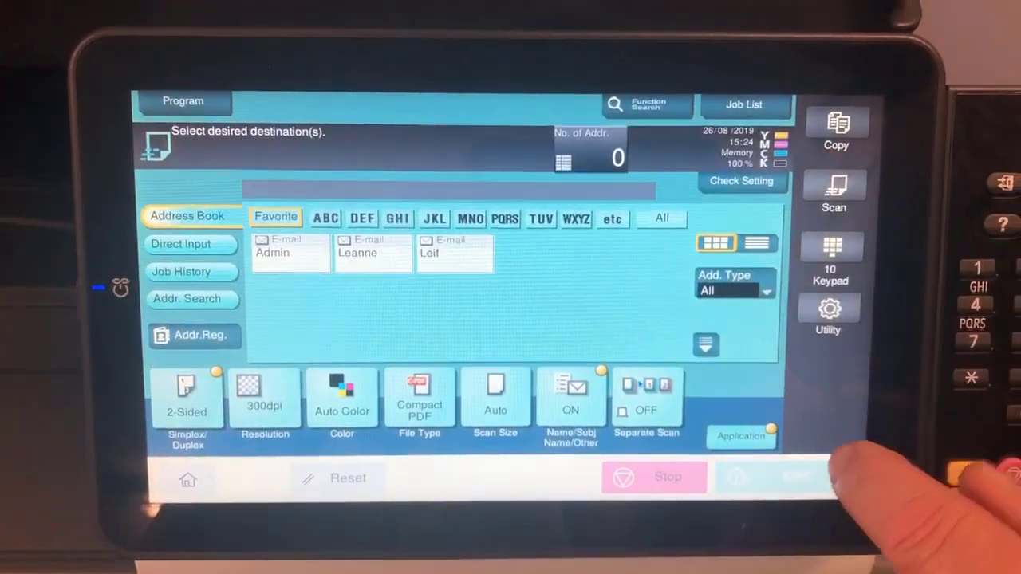